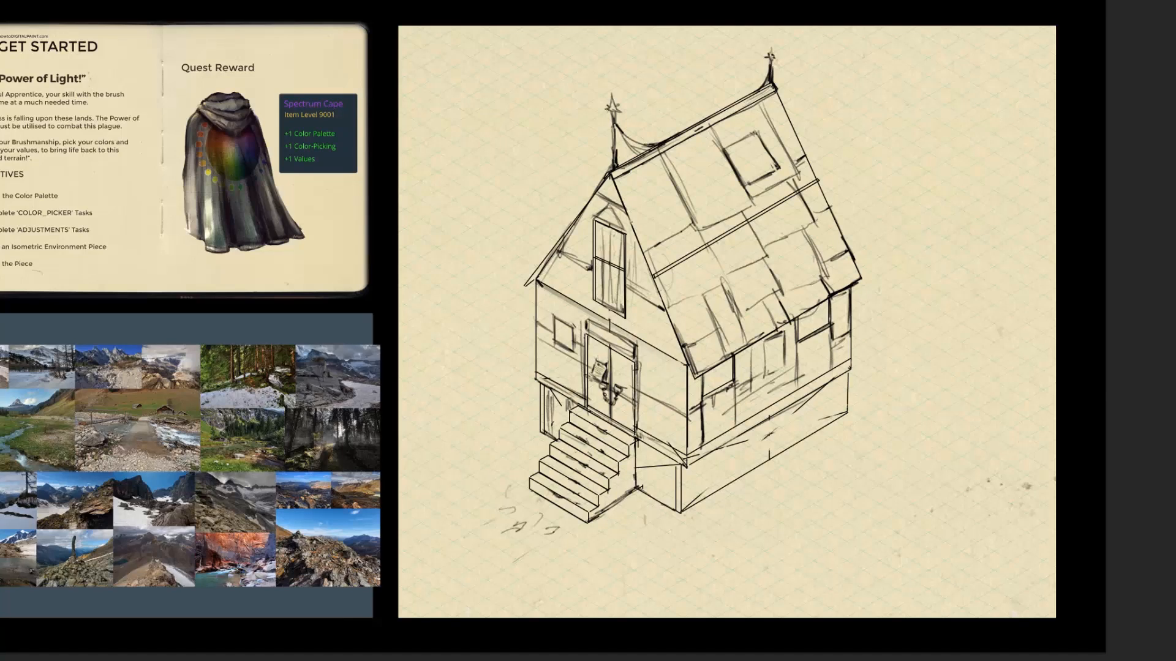
Switch to the HTDP_GETSTARTED_WORKSHEET_2_BRUSHES.psd tab showing the Custom Brush Creation exercise.
{"action": "left_click", "coordinate": [371, 8]}
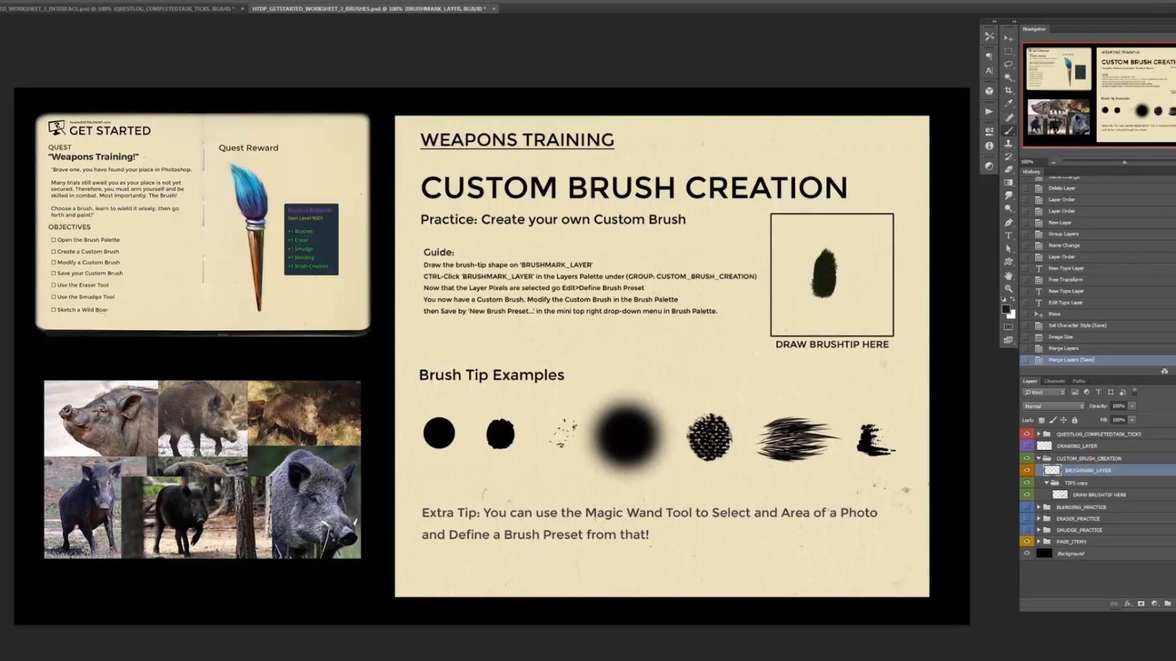
{"action": "left_click_drag", "start_coordinate": [821, 270], "coordinate": [832, 258]}
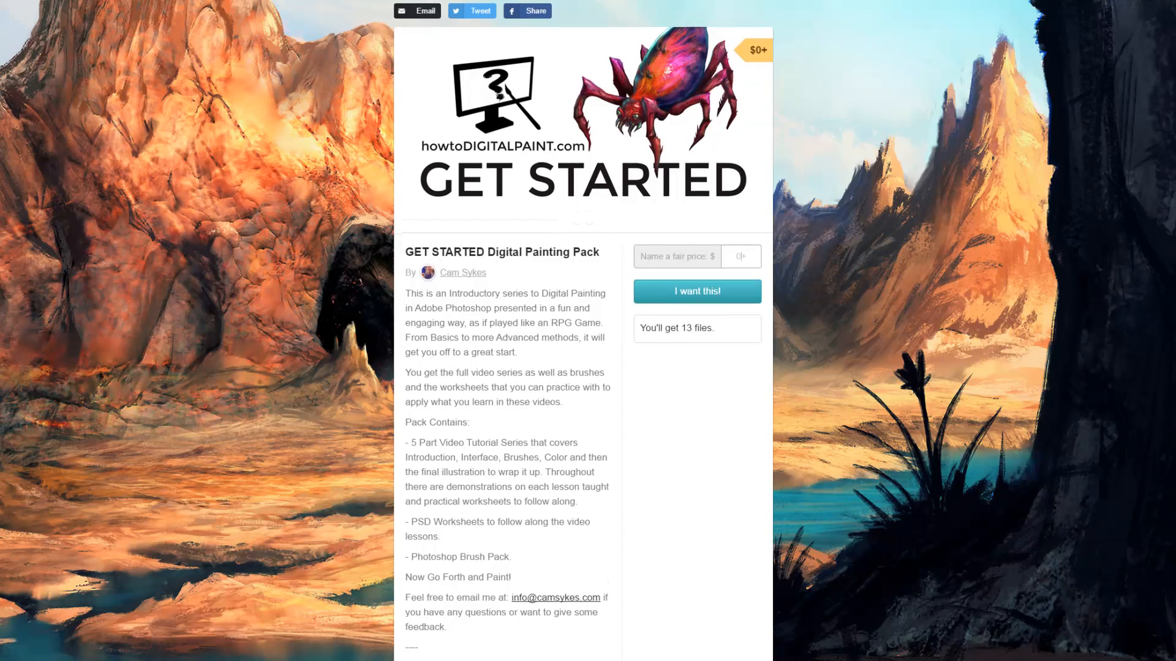
Scroll the Gumroad pack description down to Cam Sykes's sign-off, bio and portfolio link.
{"action": "scroll", "scroll_direction": "down", "scroll_amount": 3}
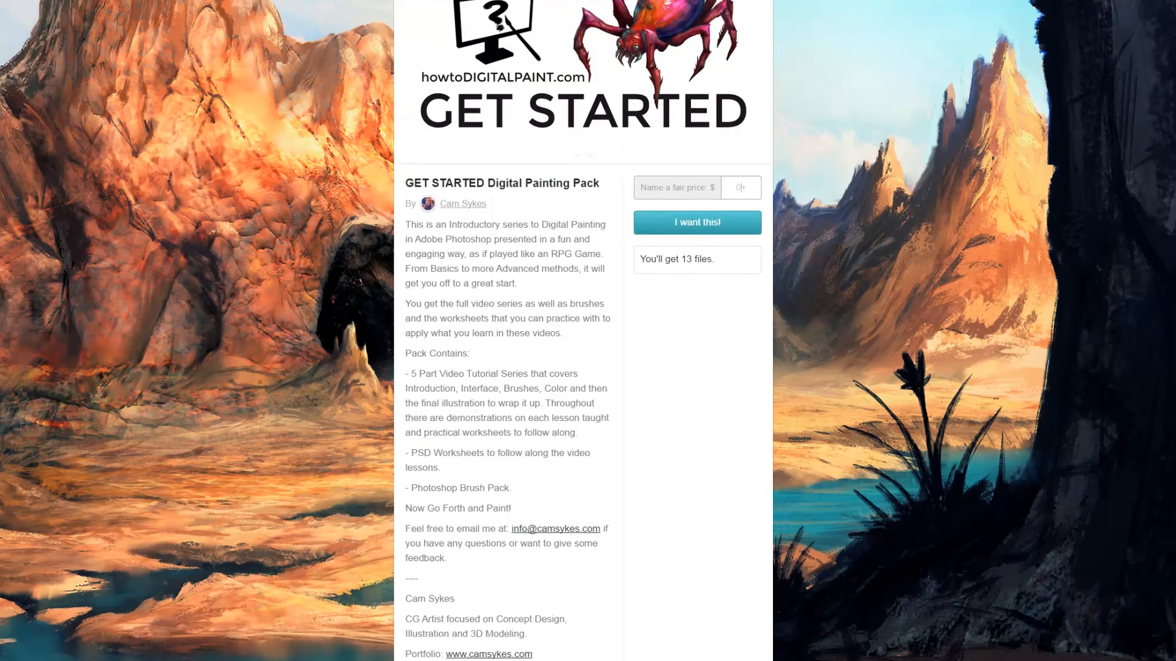